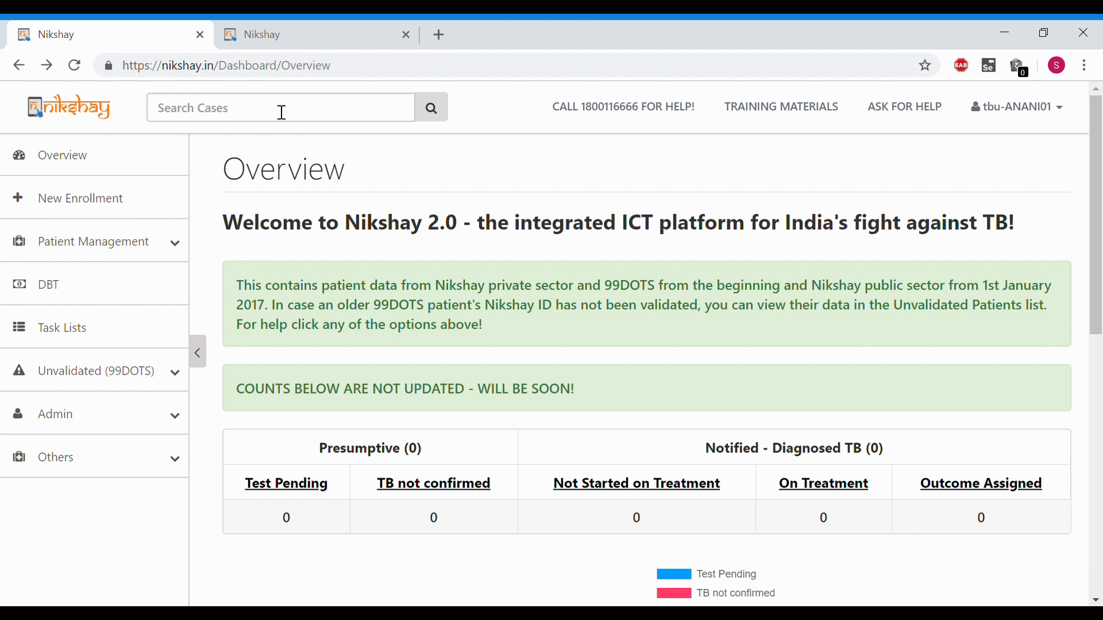
pyautogui.click(280, 107)
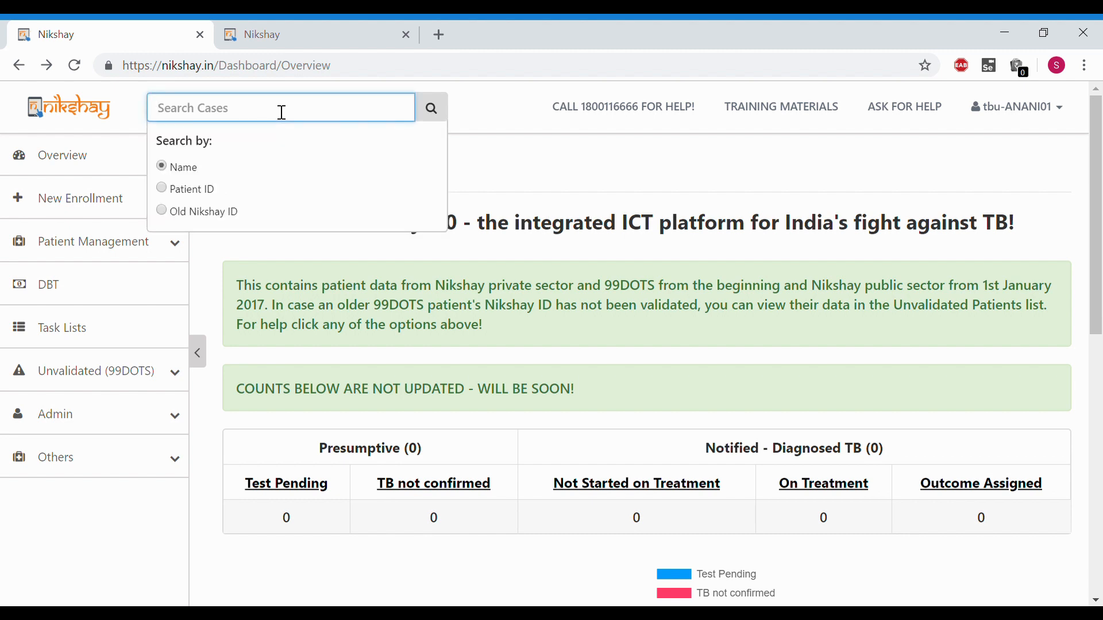
pyautogui.click(161, 188)
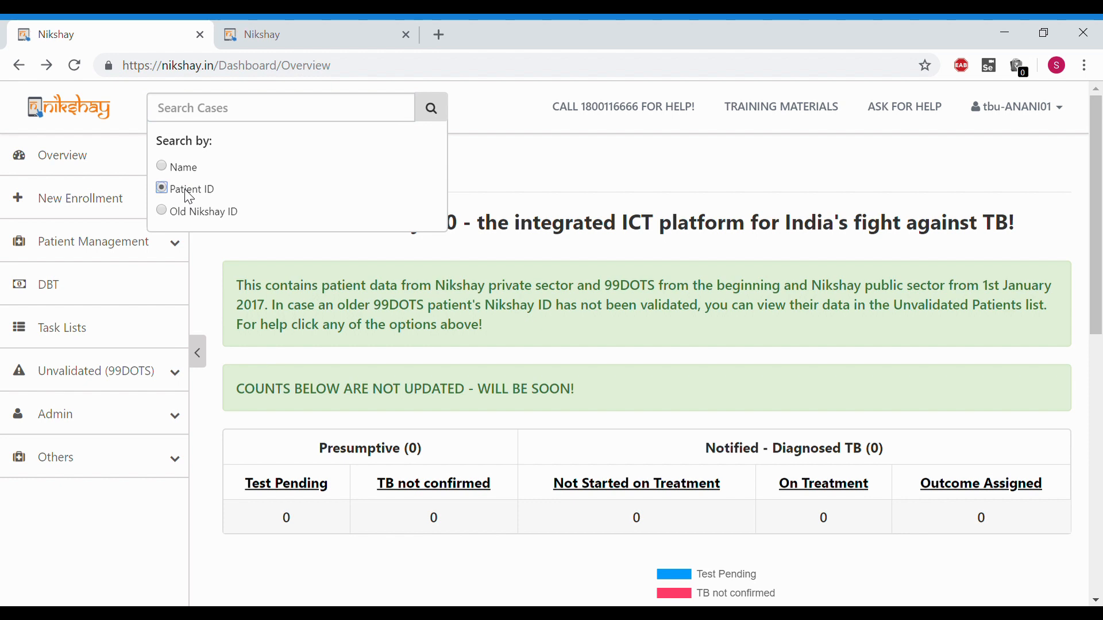
pyautogui.click(280, 107)
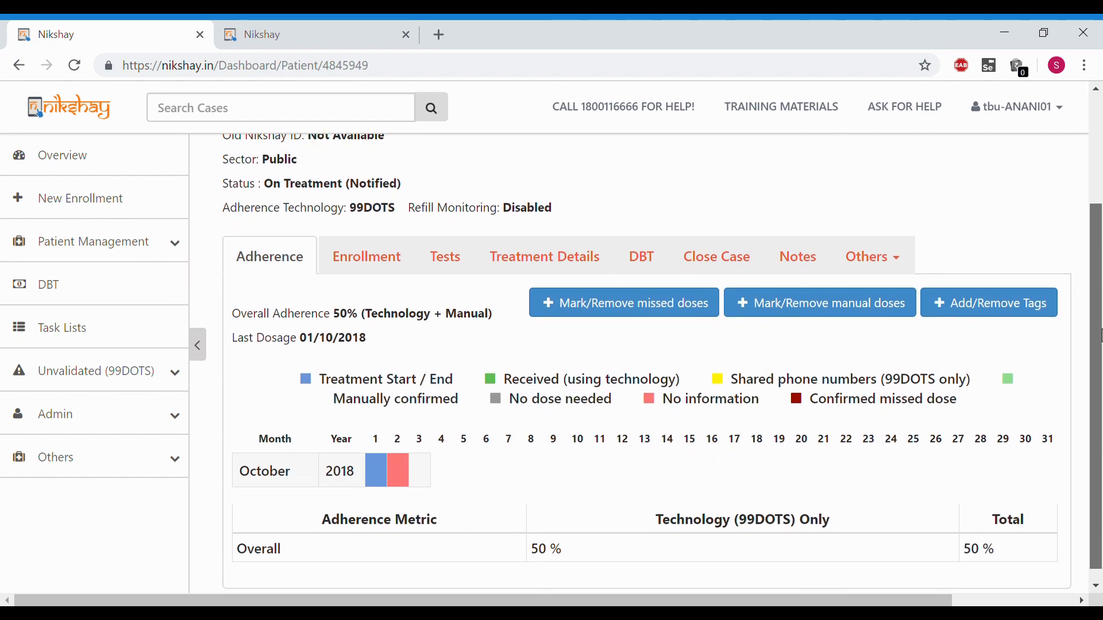
pyautogui.moveTo(716, 256)
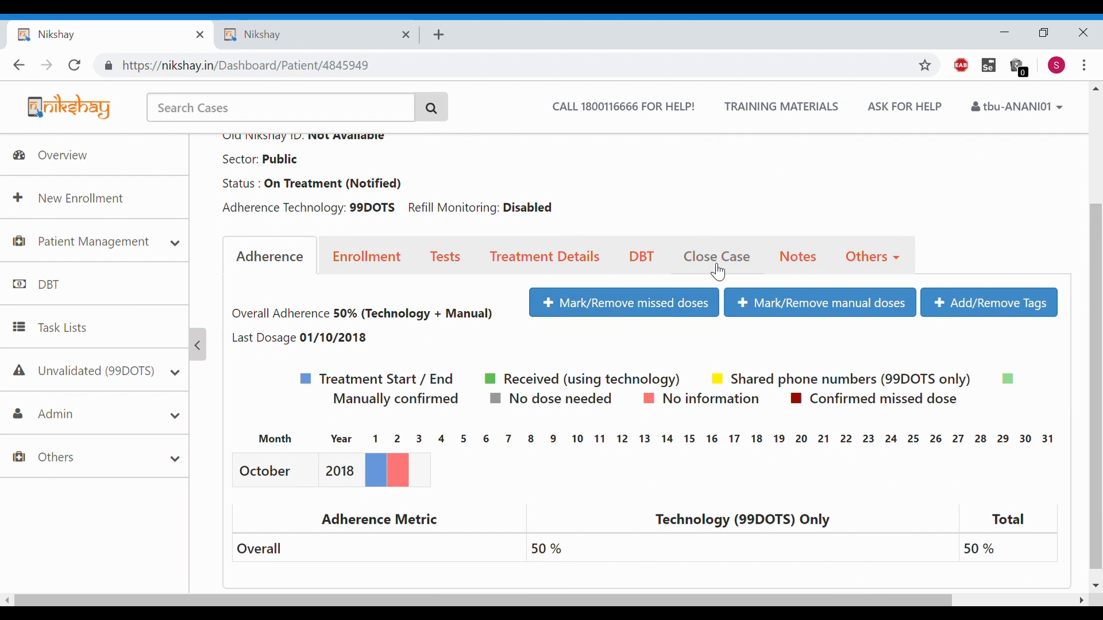
# Step: Show the Close Case section, noting treatment continues until 03-10-2018
pyautogui.click(716, 256)
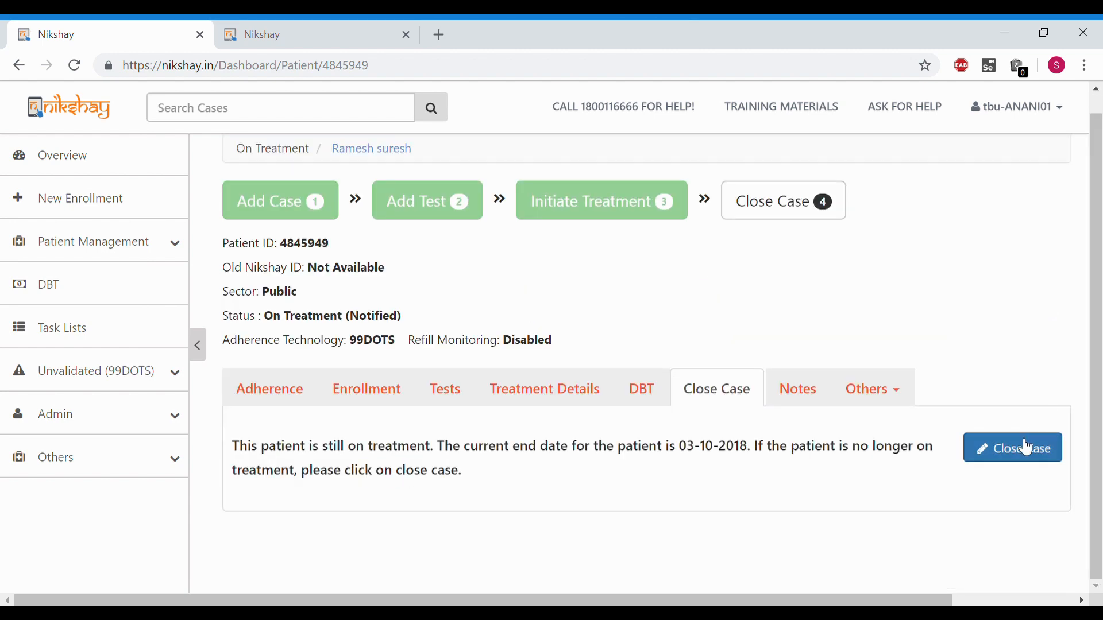
# Step: Submit a case closure with outcome Cured, end date 02-10-2018 and note 'Cured'
pyautogui.click(1012, 448)
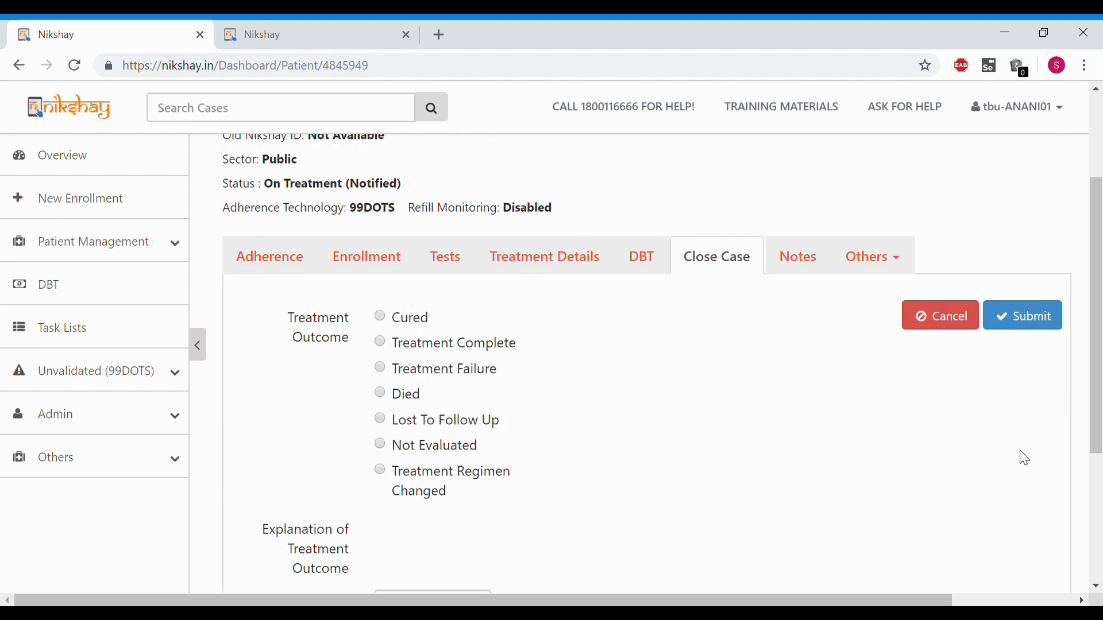
pyautogui.scroll(-3)
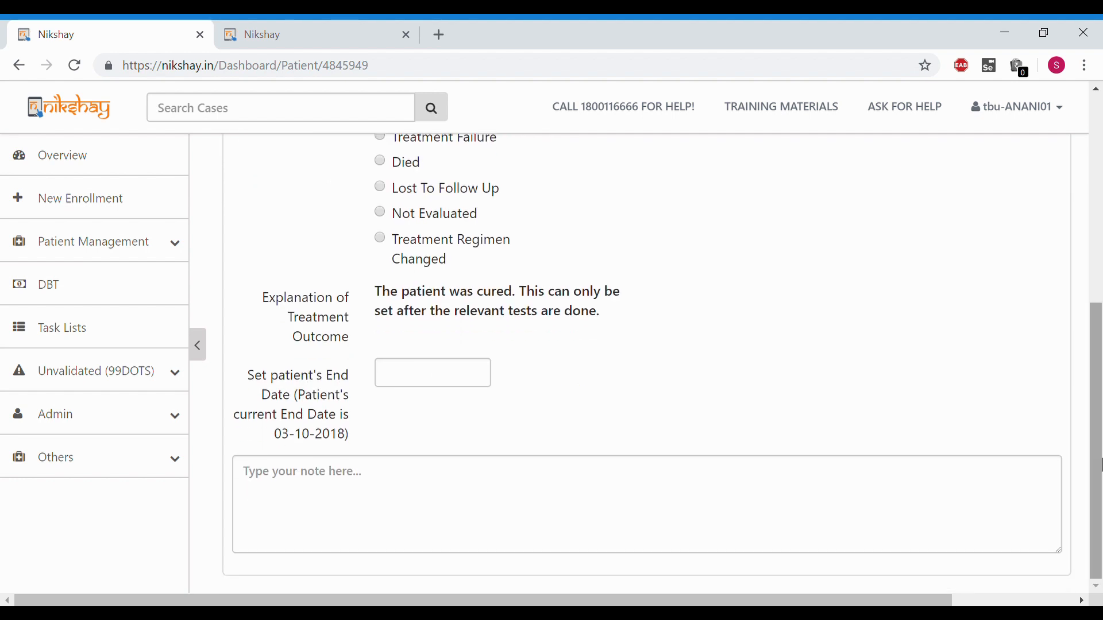
pyautogui.click(432, 372)
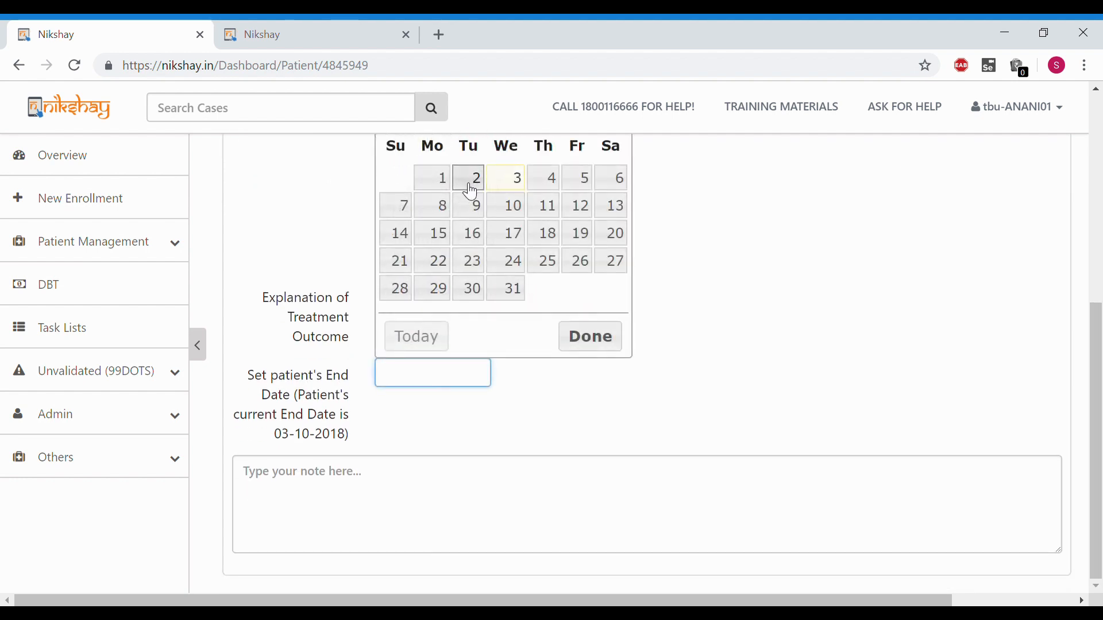
pyautogui.click(475, 178)
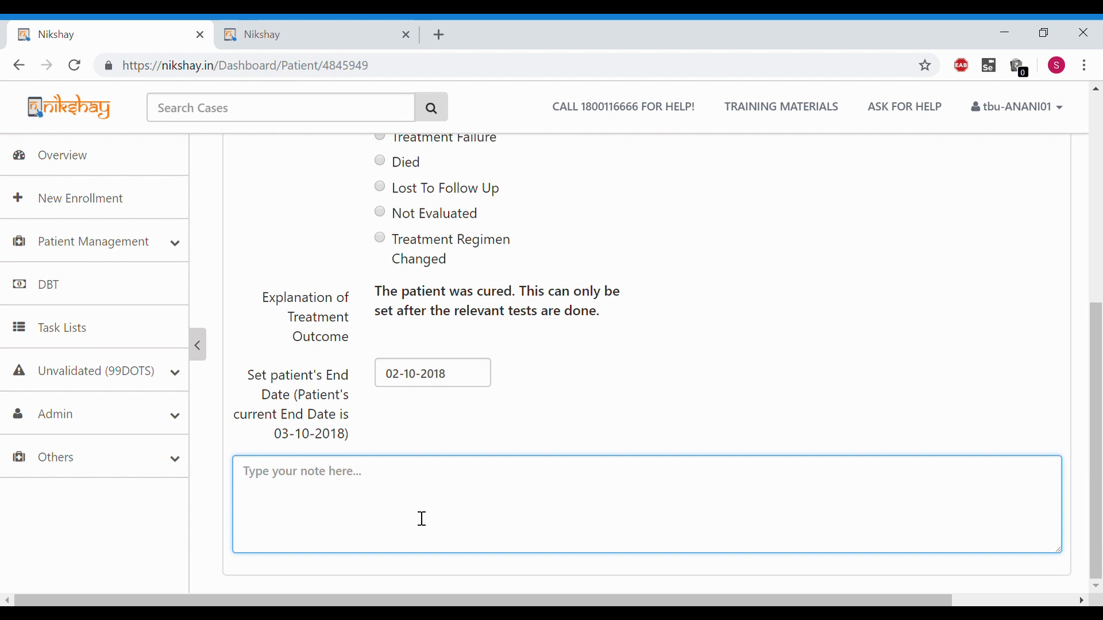
pyautogui.write('Cured')
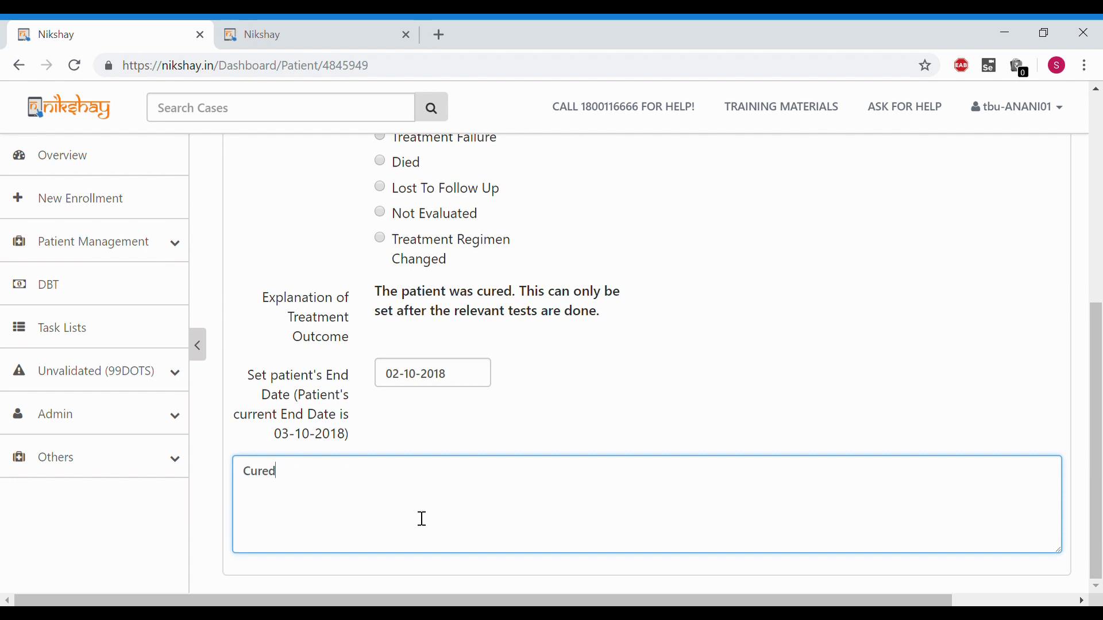
pyautogui.scroll(3)
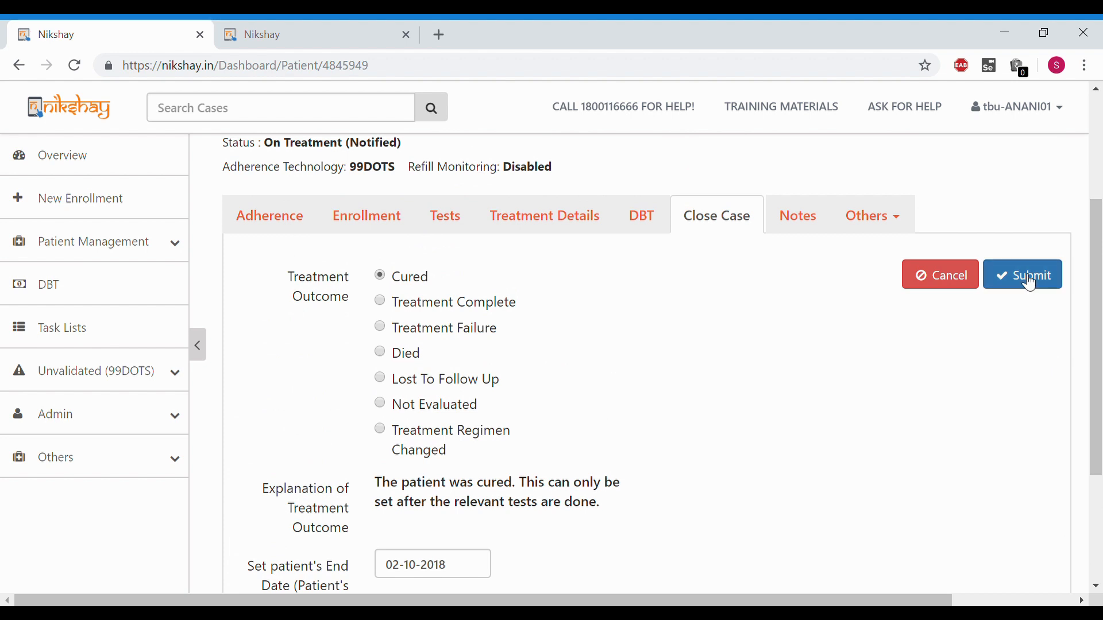
pyautogui.click(1022, 276)
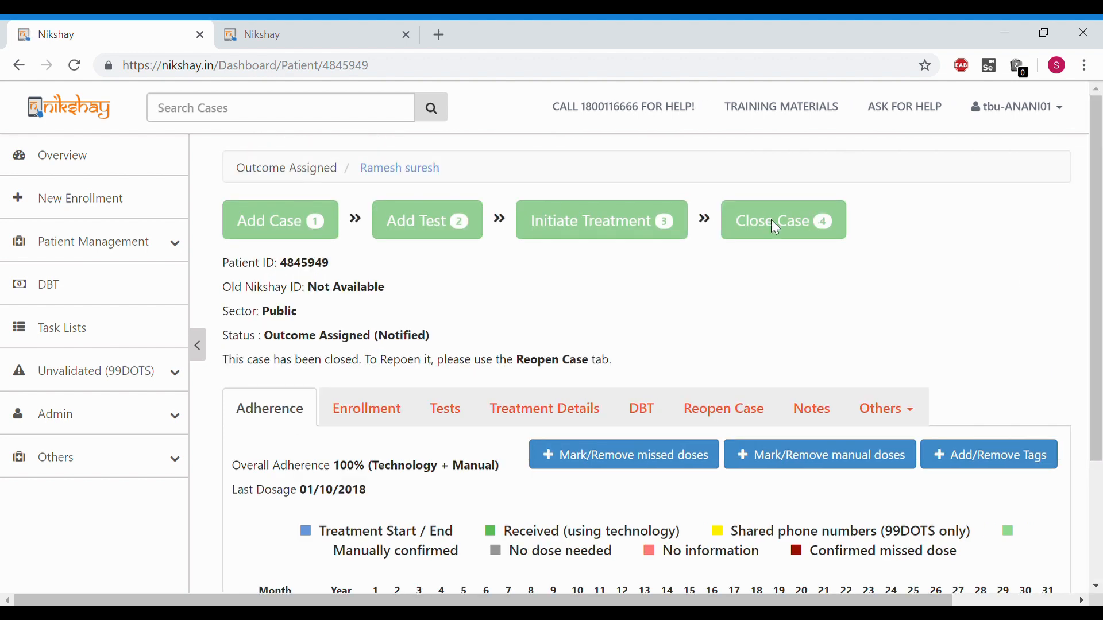
pyautogui.moveTo(808, 222)
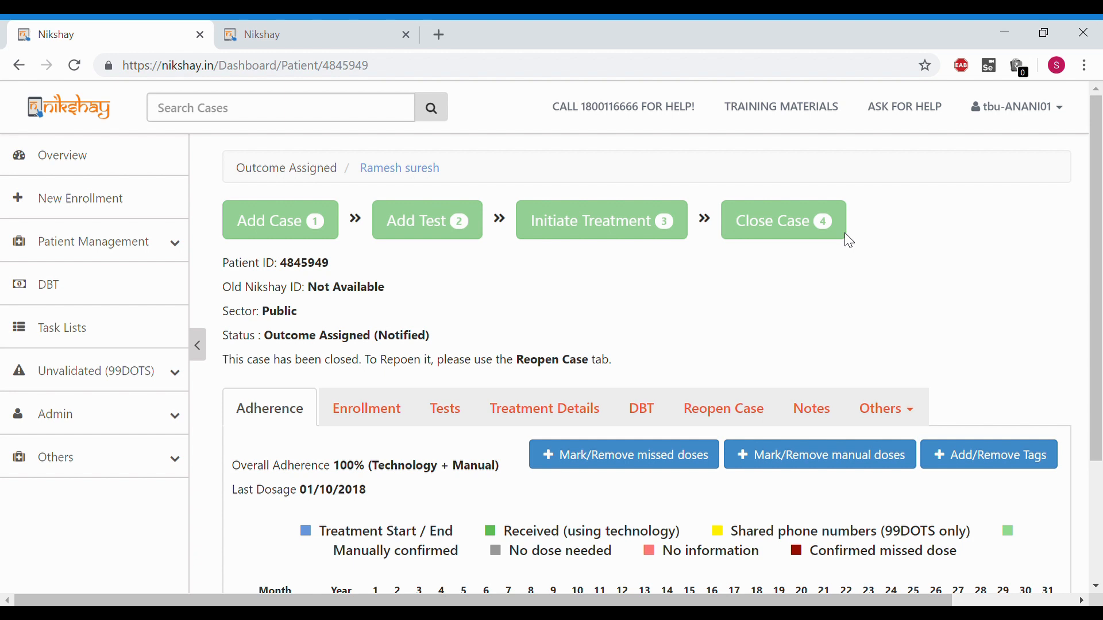
pyautogui.moveTo(222, 339)
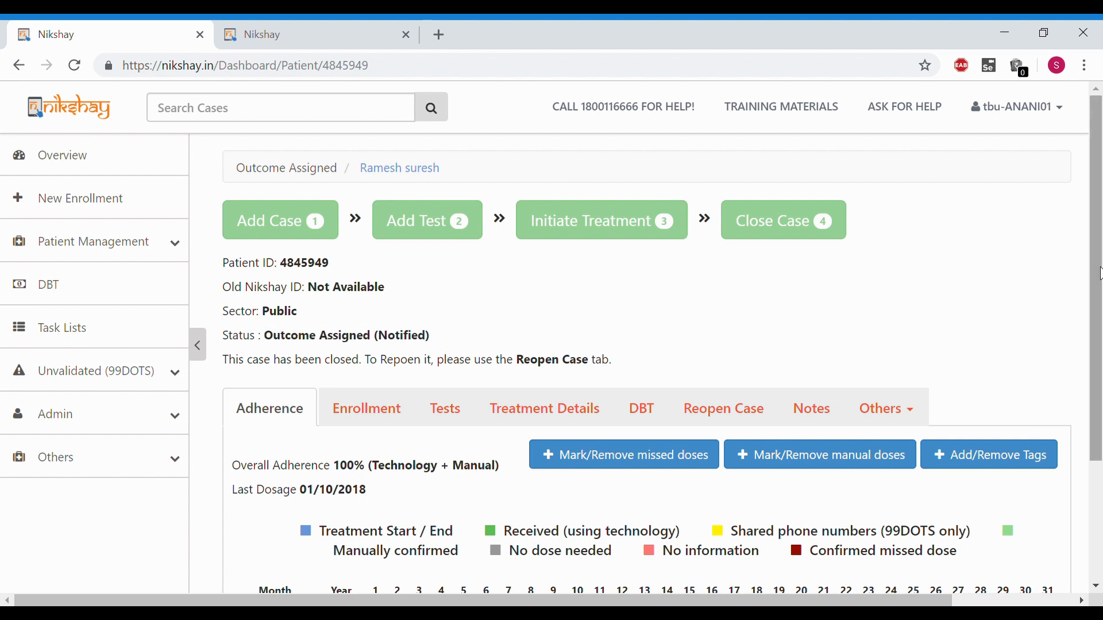
# Step: Show the Reopen Case section listing outcome CURED since 02-10-2018
pyautogui.scroll(-3)
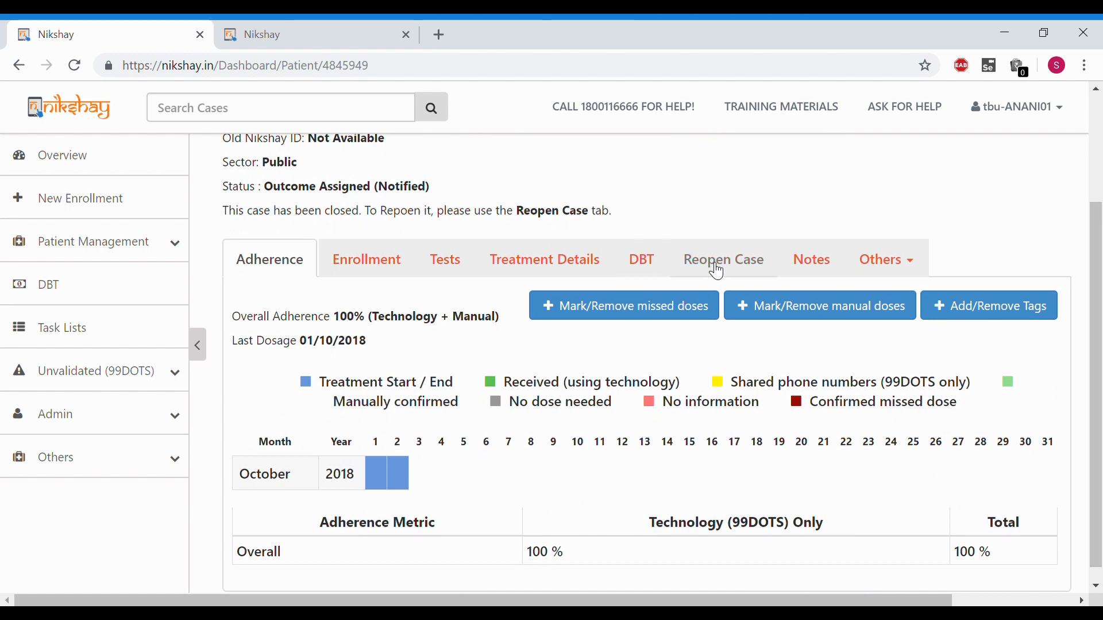
pyautogui.click(723, 259)
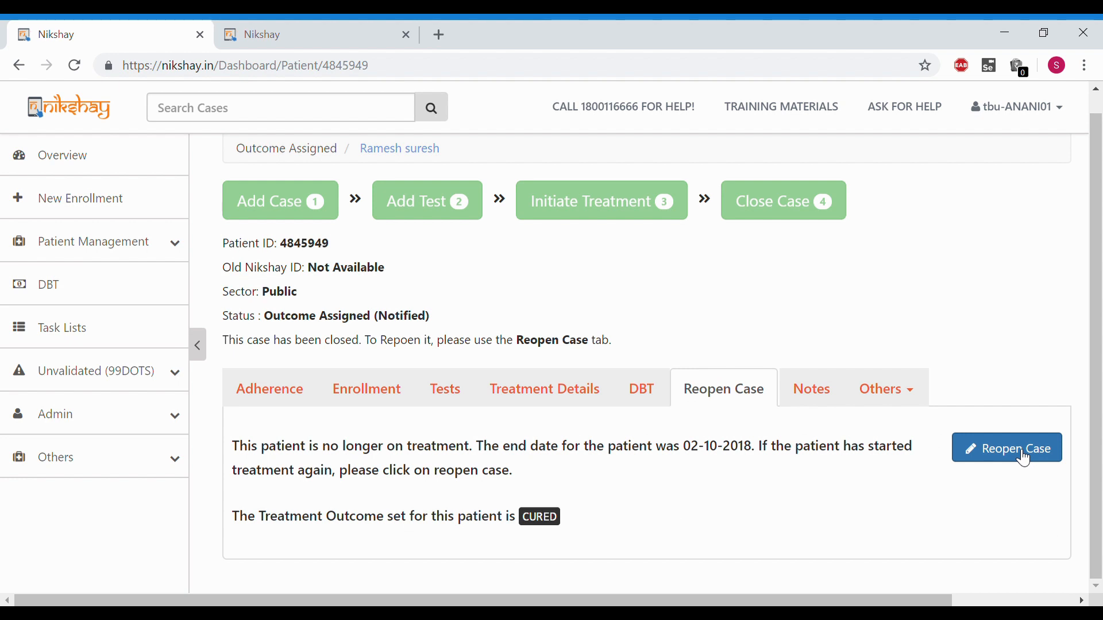
# Step: Submit a reopening dated 03-10-2018 with the note 'Reopened due to retreatment'
pyautogui.click(1007, 448)
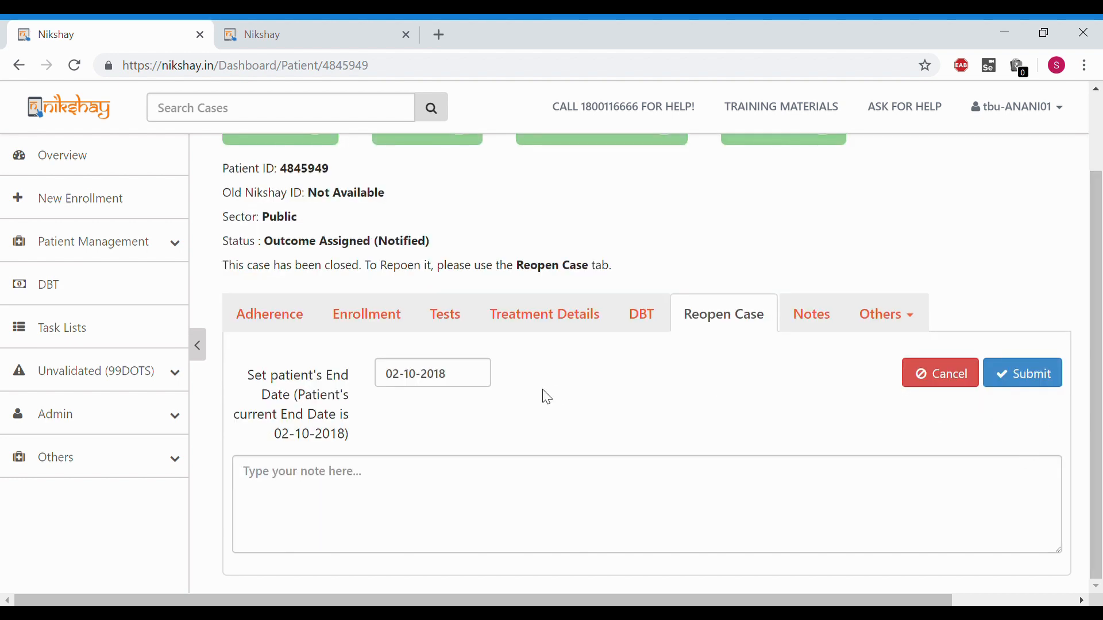
pyautogui.click(431, 373)
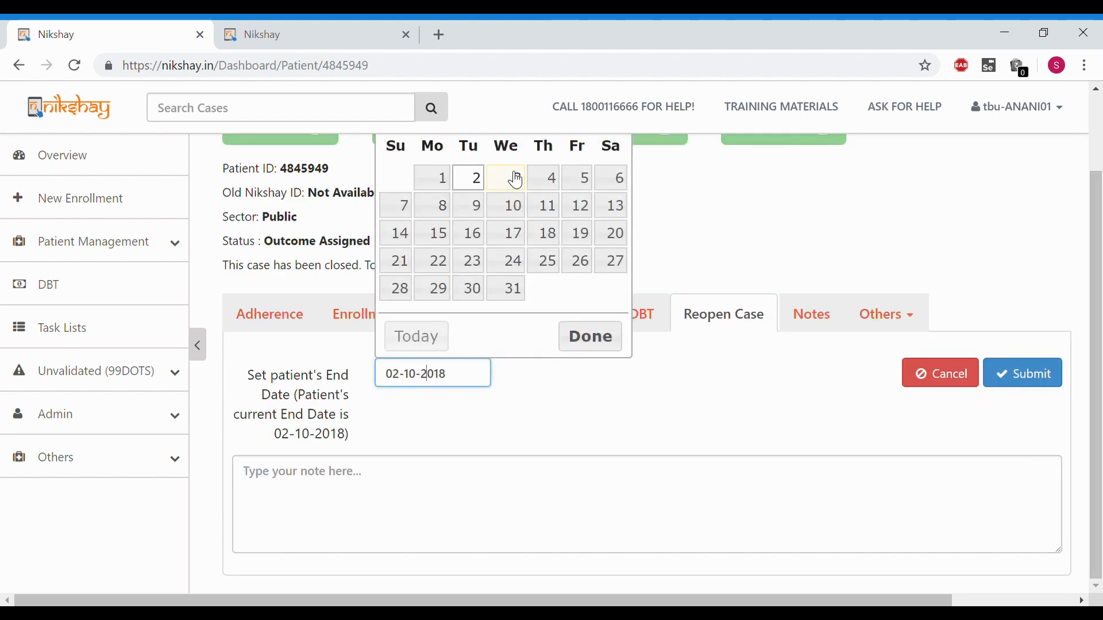
pyautogui.click(505, 177)
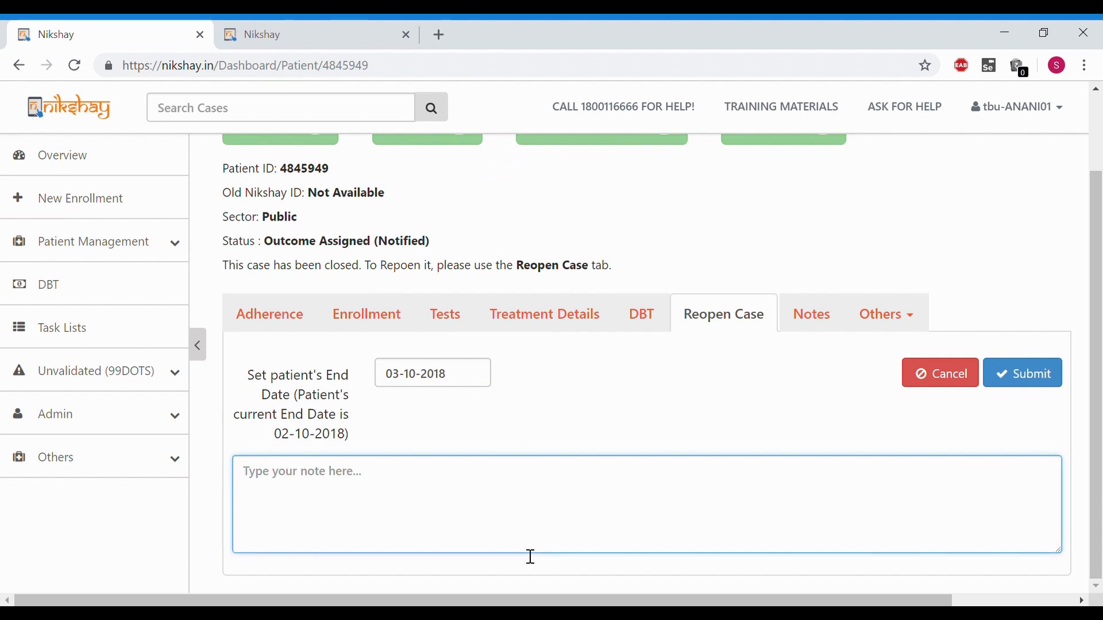
pyautogui.write('R')
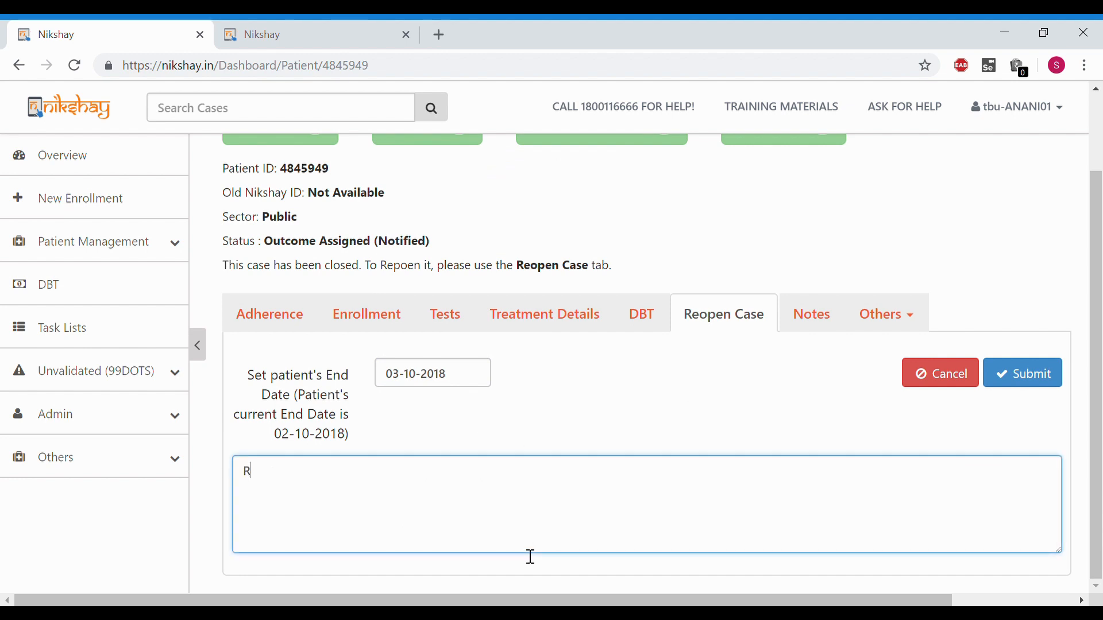
pyautogui.write('eopened due to r')
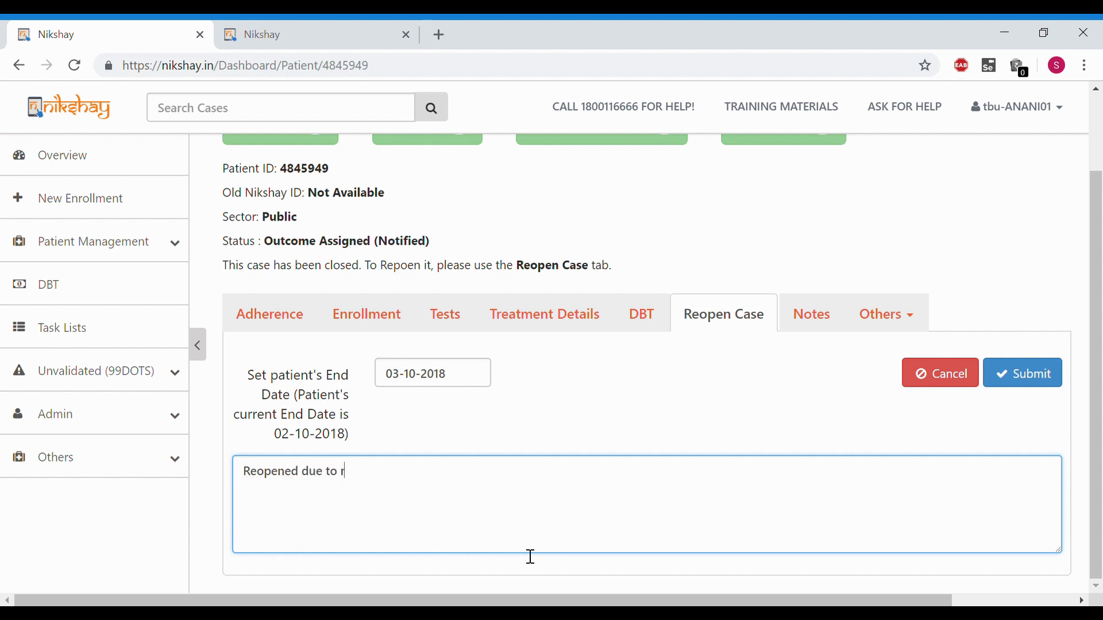
pyautogui.write('etreatment')
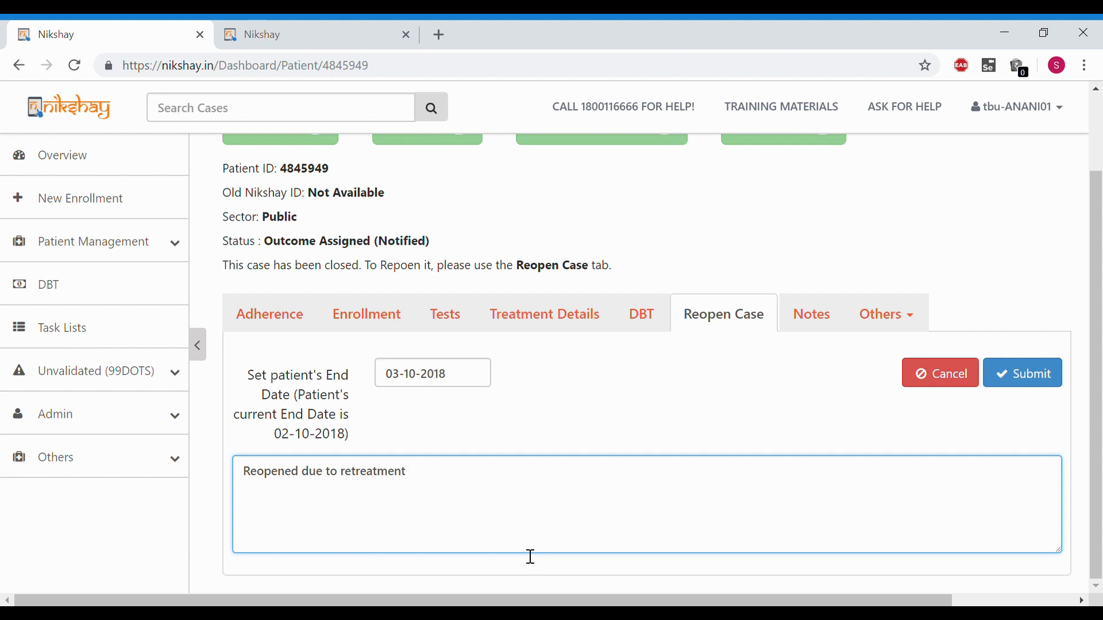
pyautogui.click(1021, 374)
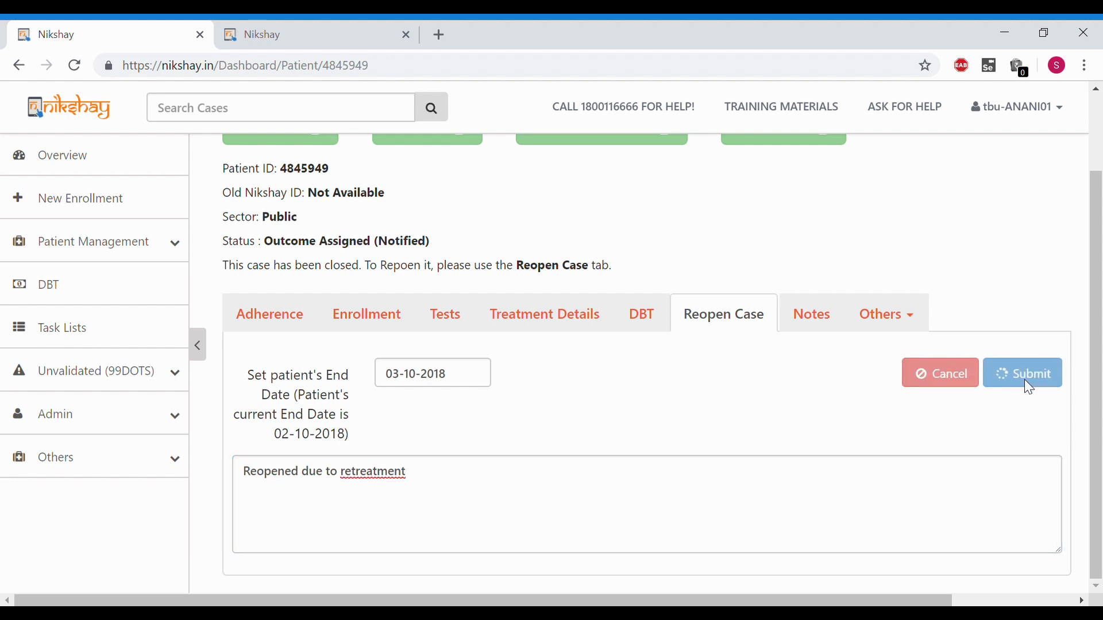
pyautogui.click(1022, 372)
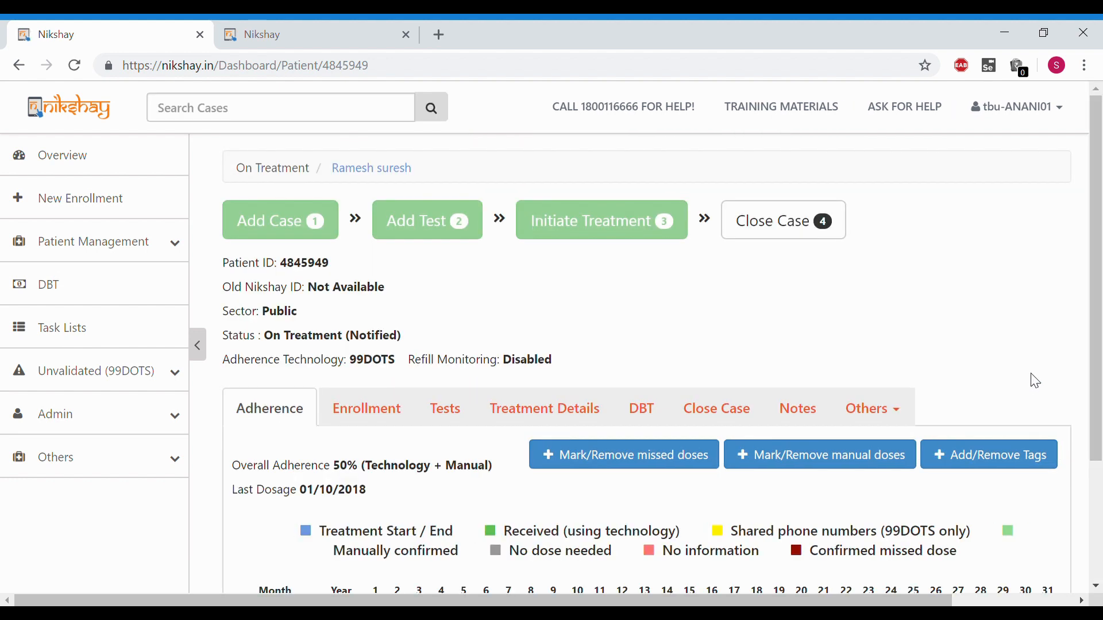
pyautogui.moveTo(583, 313)
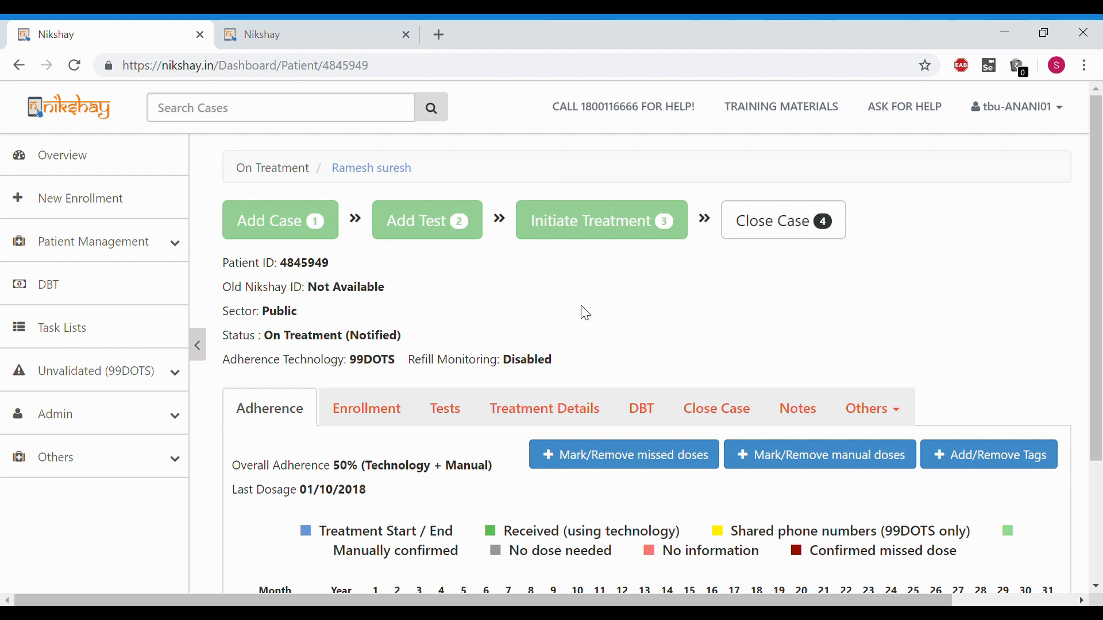
pyautogui.moveTo(783, 220)
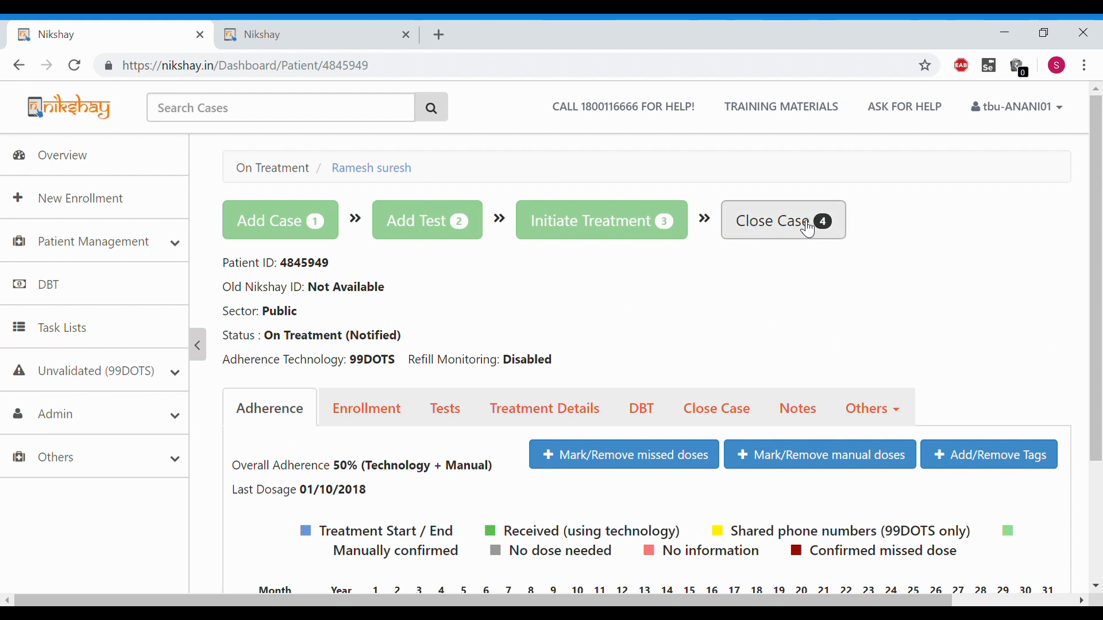
pyautogui.moveTo(819, 239)
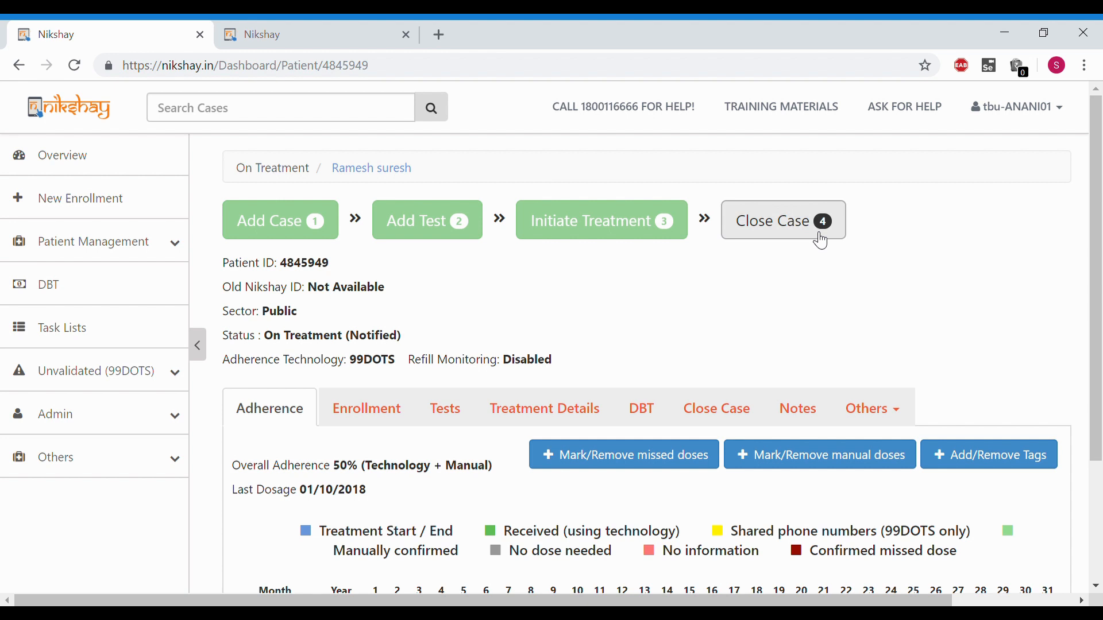
pyautogui.moveTo(272, 340)
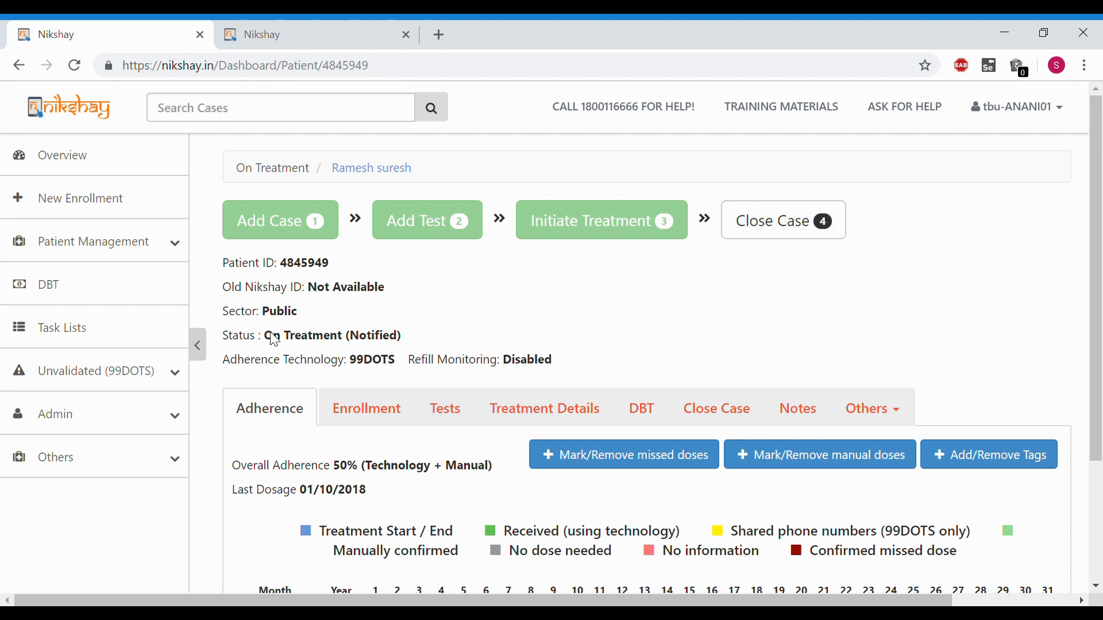
pyautogui.tripleClick(311, 336)
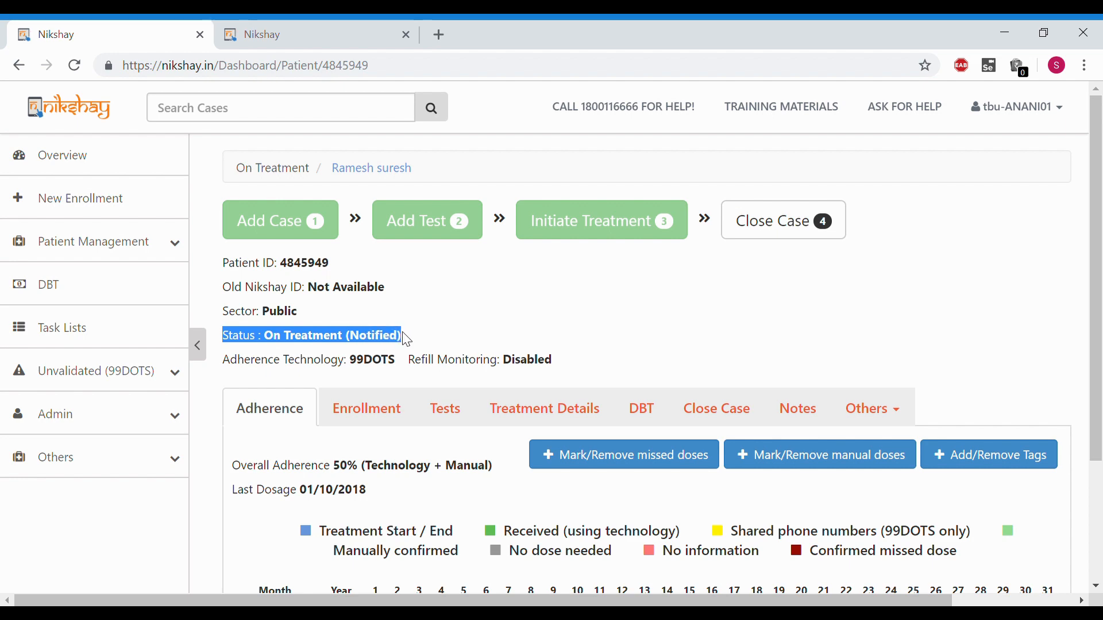
pyautogui.moveTo(981, 143)
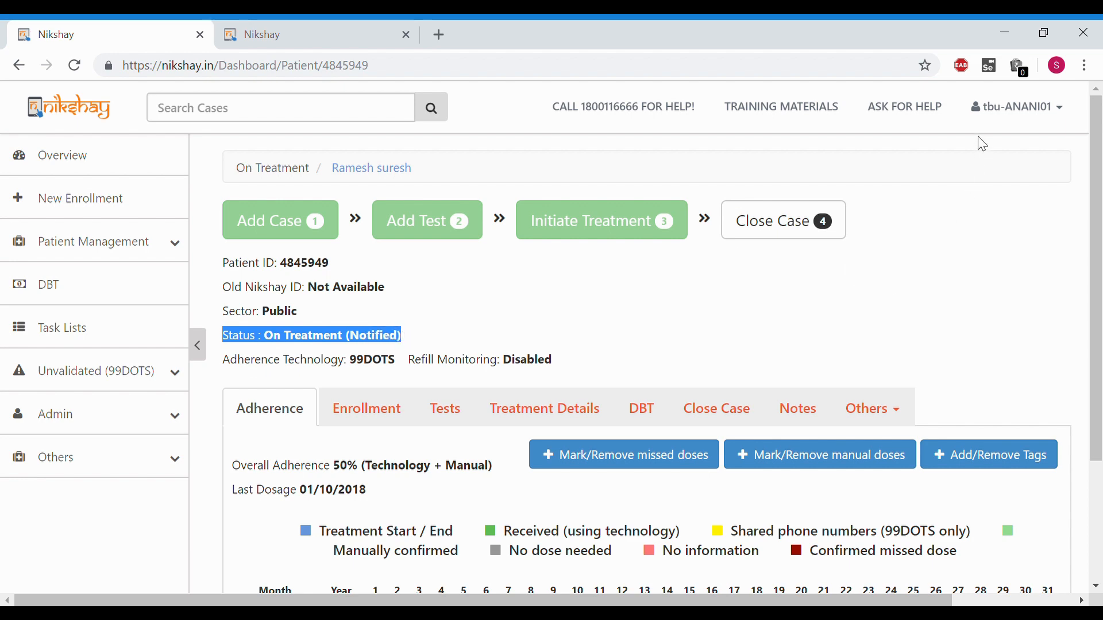